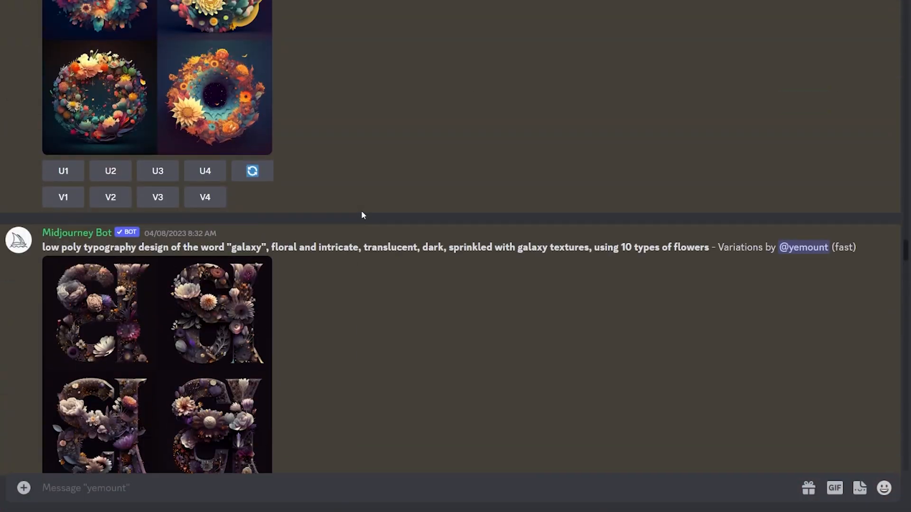
Scroll through the scene to reach the flower outline, stem and leaf curves.
{"action": "scroll", "scroll_direction": "down", "scroll_amount": 3}
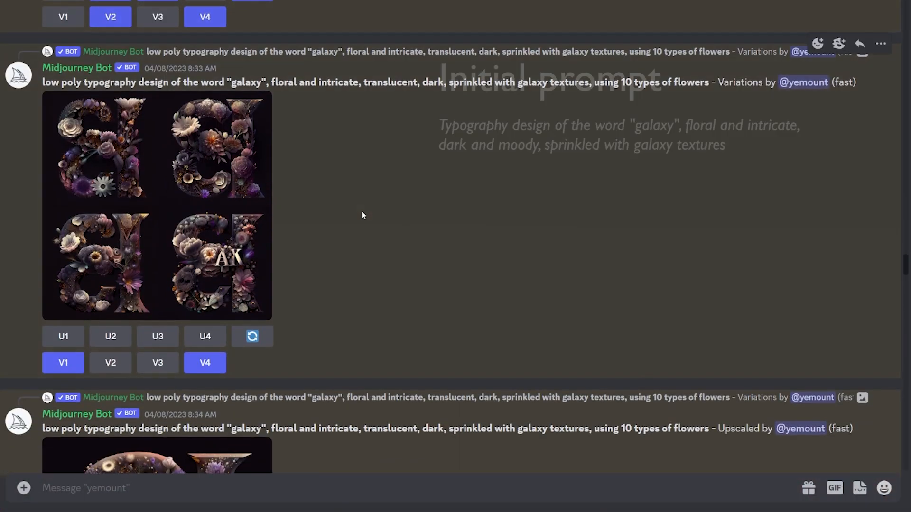
{"action": "scroll", "scroll_direction": "down", "scroll_amount": 3}
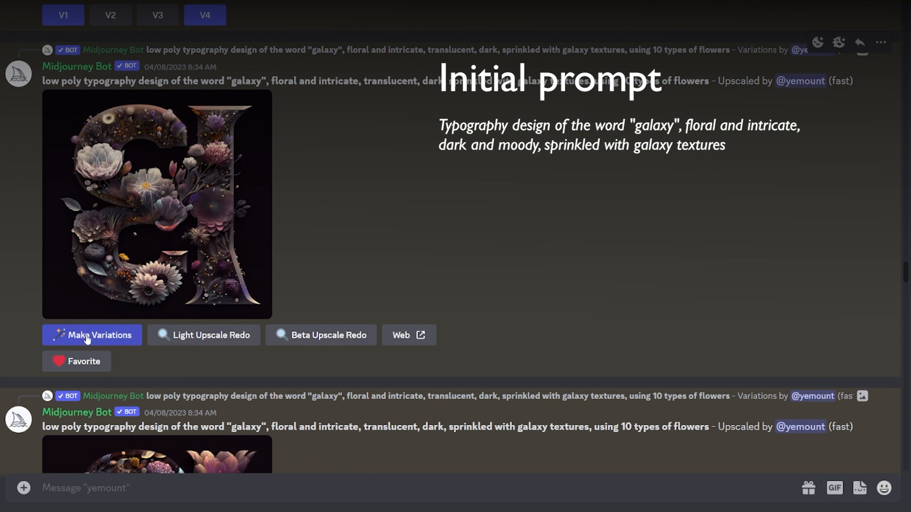
{"action": "scroll", "scroll_direction": "down", "scroll_amount": 3}
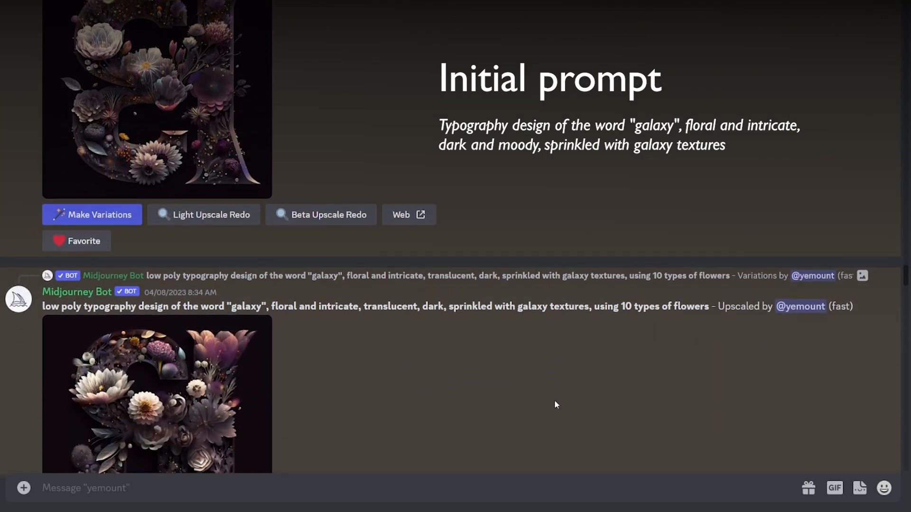
{"action": "scroll", "scroll_direction": "down", "scroll_amount": 3}
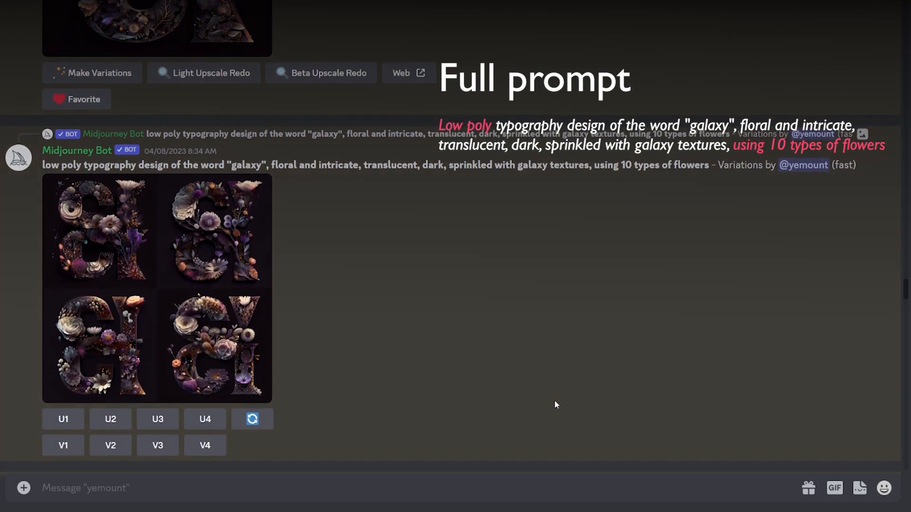
{"action": "scroll", "scroll_direction": "down", "scroll_amount": 3}
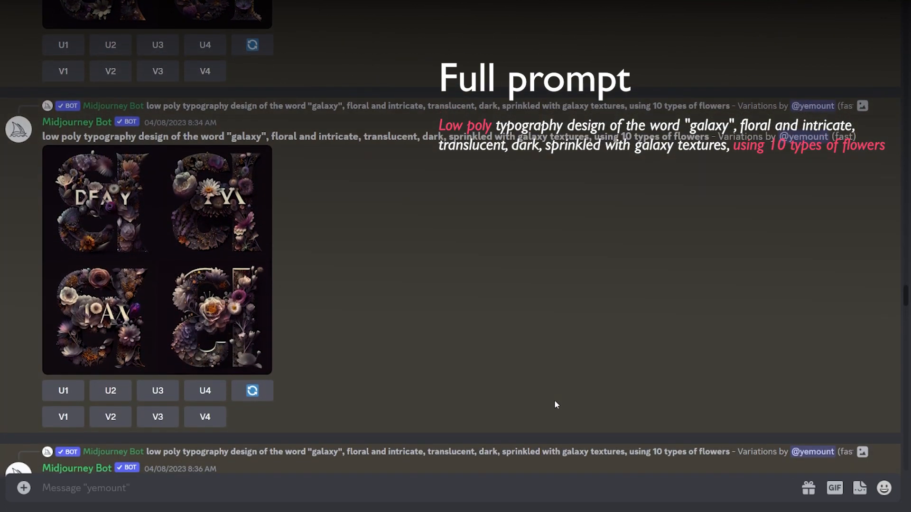
{"action": "scroll", "scroll_direction": "down", "scroll_amount": 3}
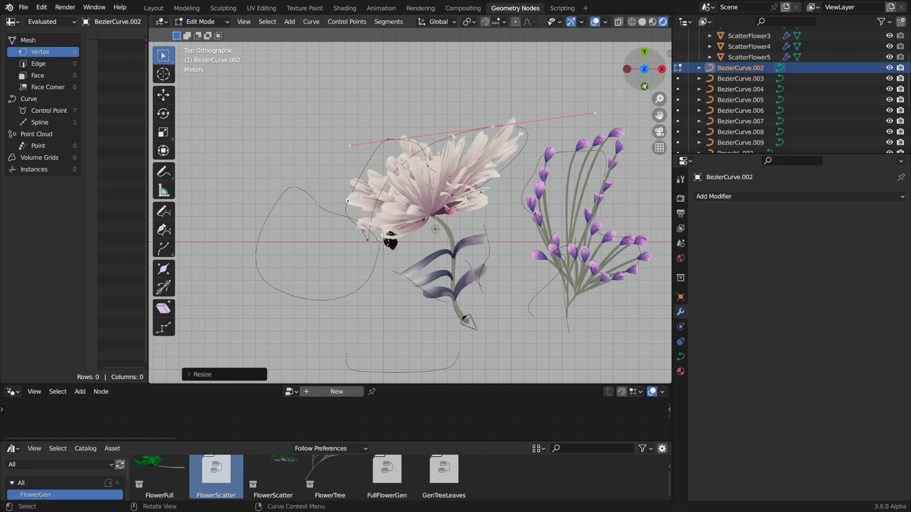
Scale, bend and reorient the stem and leaf Bezier control points in Edit Mode.
{"action": "key", "text": "s"}
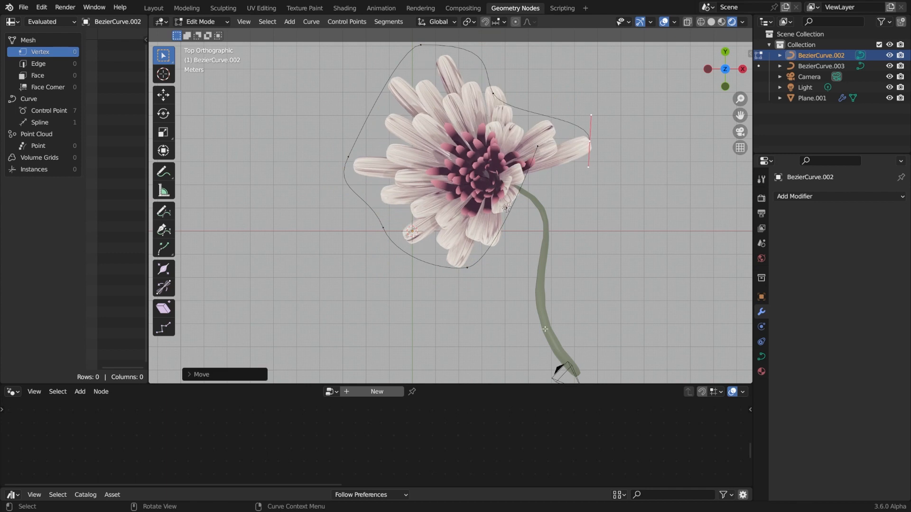
{"action": "left_click", "coordinate": [820, 65]}
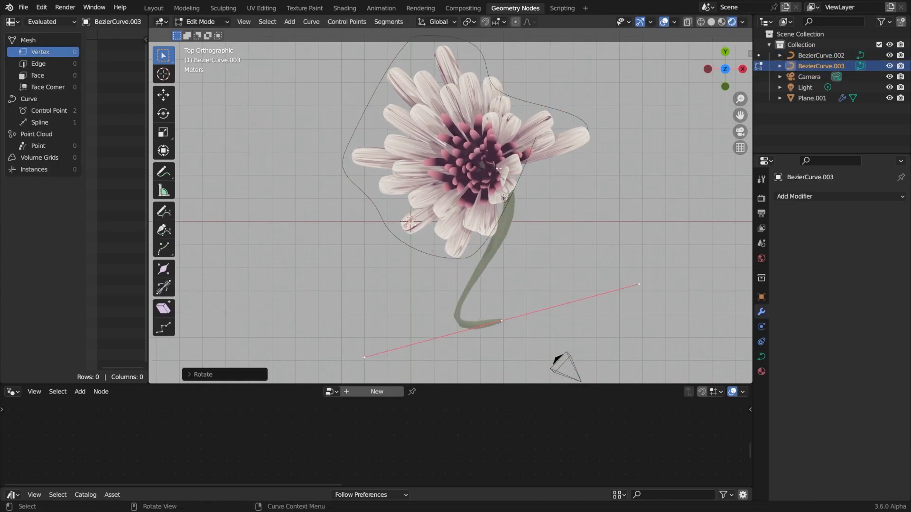
{"action": "left_click", "coordinate": [811, 98]}
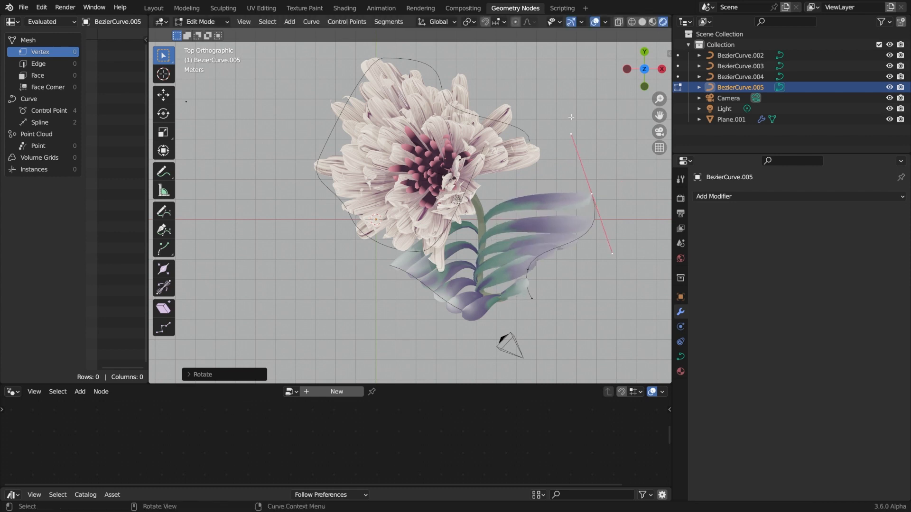
{"action": "left_click", "coordinate": [731, 120]}
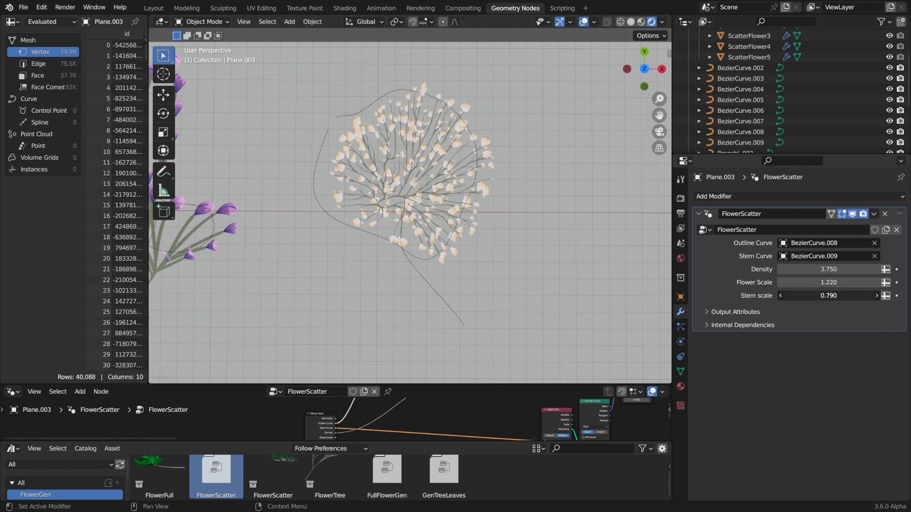
{"action": "left_click", "coordinate": [740, 143]}
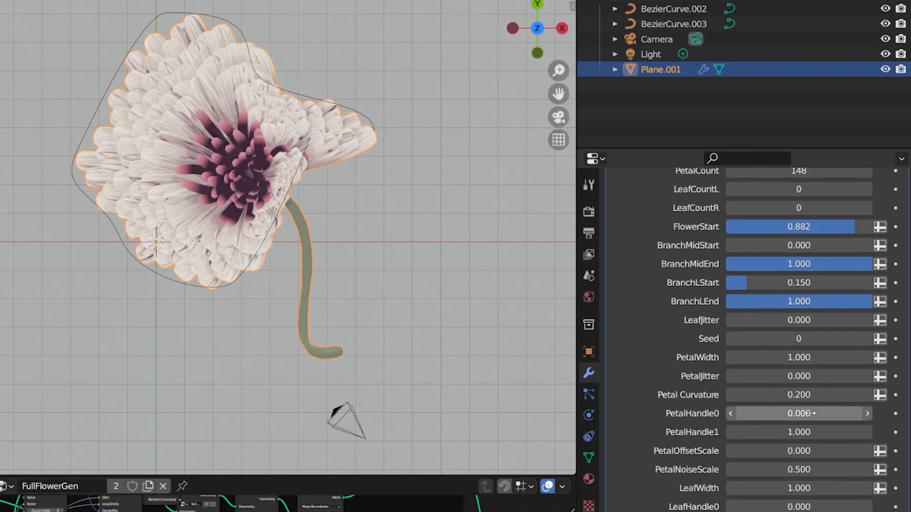
Set FullFlowerGen petal width 1.07, petal jitter 0.86, offset scale 1.0 and leaf width 1.66.
{"action": "scroll", "scroll_direction": "down", "scroll_amount": 3}
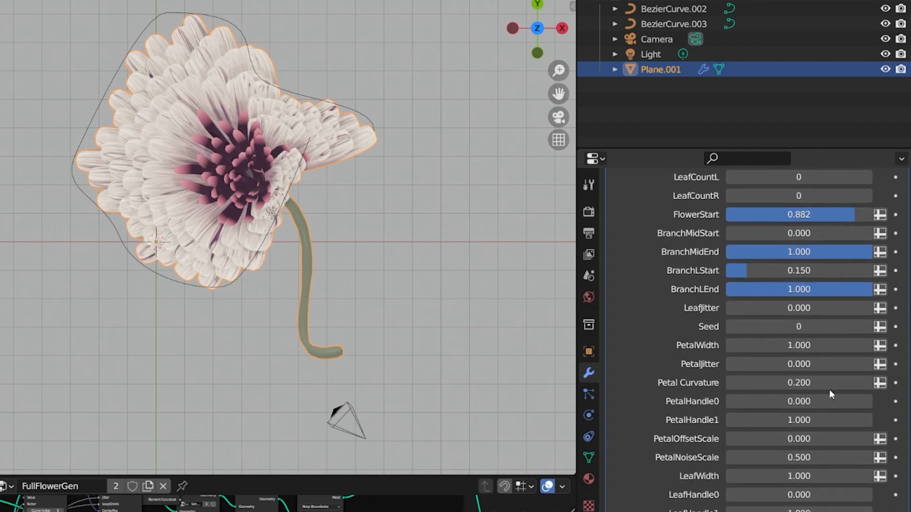
{"action": "left_click", "coordinate": [798, 345]}
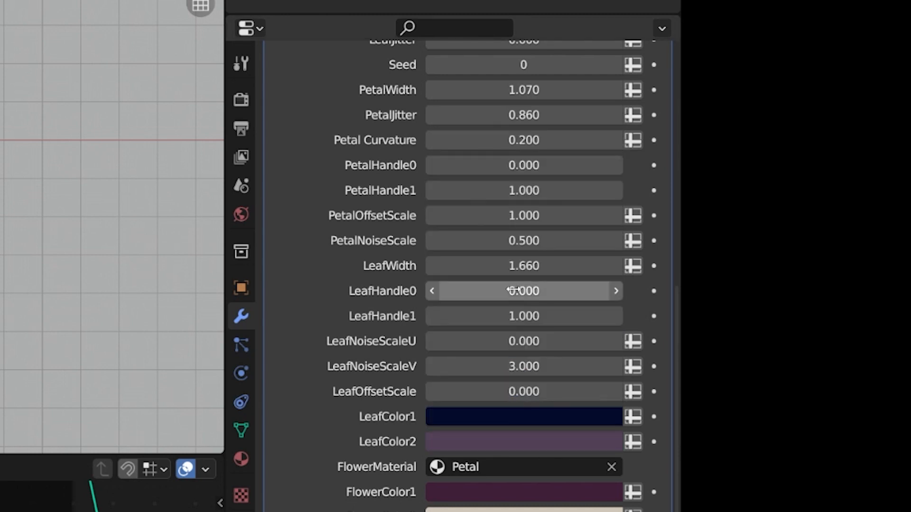
{"action": "scroll", "scroll_direction": "down", "scroll_amount": 3}
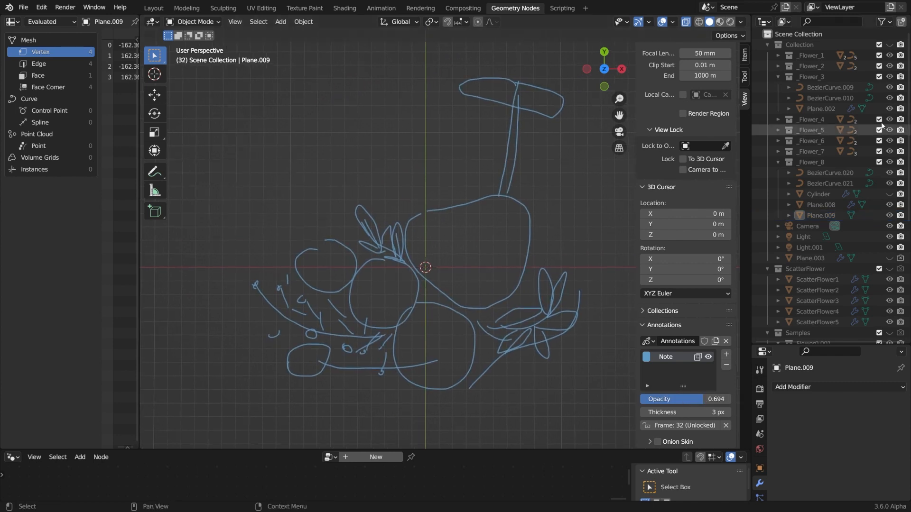
Show the _Flower collections over the sketch and select Light.001 above the bouquet.
{"action": "left_click", "coordinate": [708, 22]}
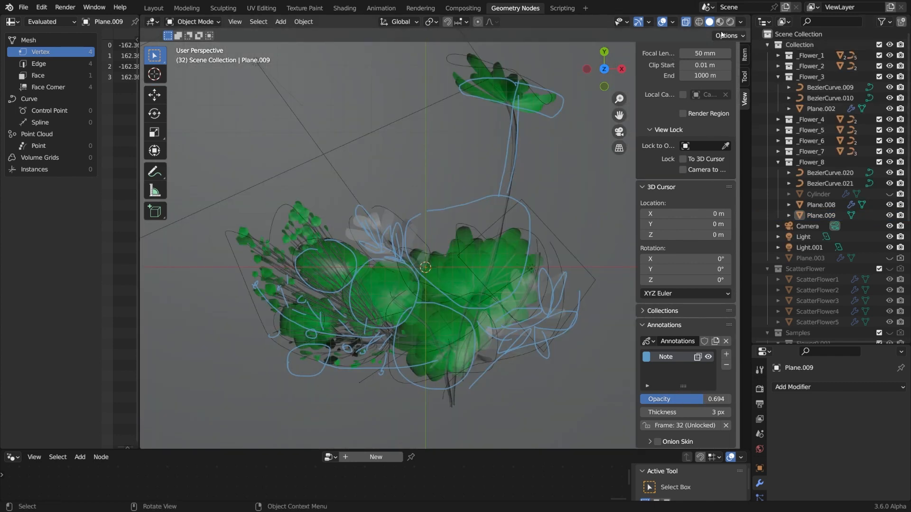
{"action": "left_click", "coordinate": [739, 21]}
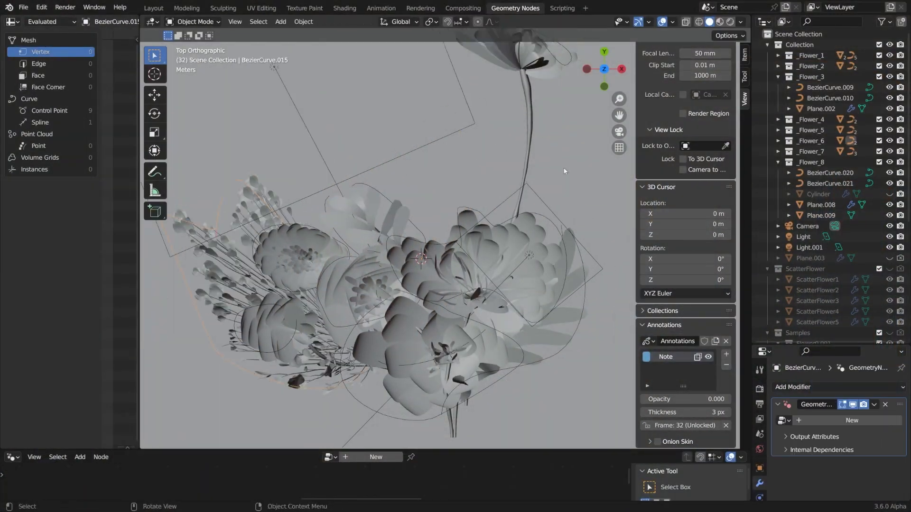
{"action": "left_click", "coordinate": [809, 247]}
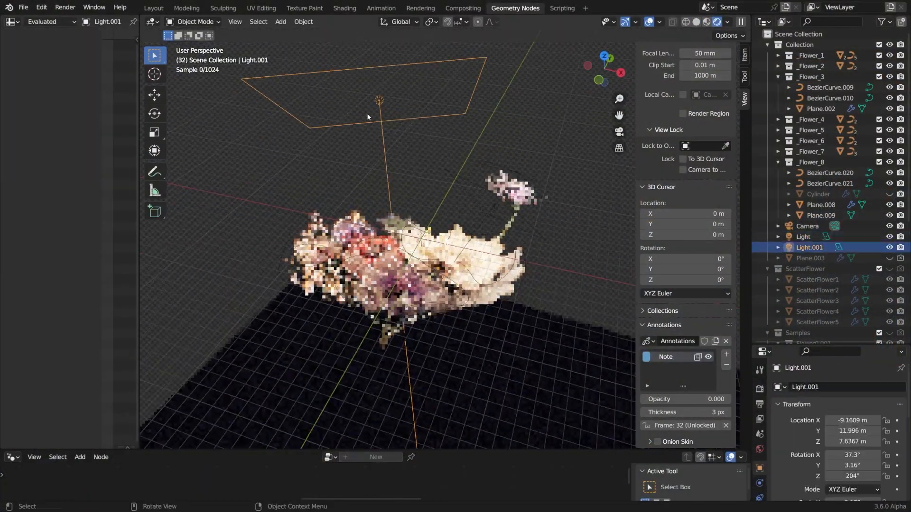